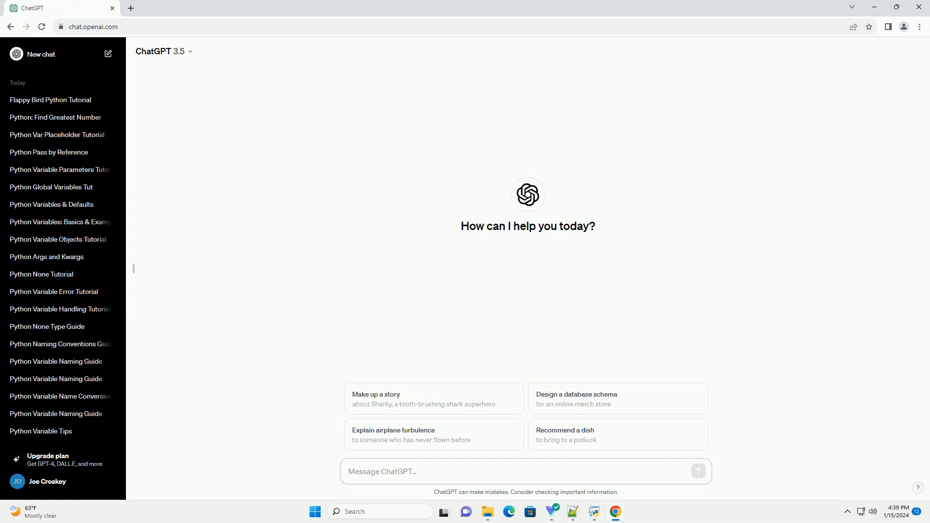
Send a request for a tutorial comparing 'flask run' with 'python app.py'
{"action": "left_click", "coordinate": [524, 472]}
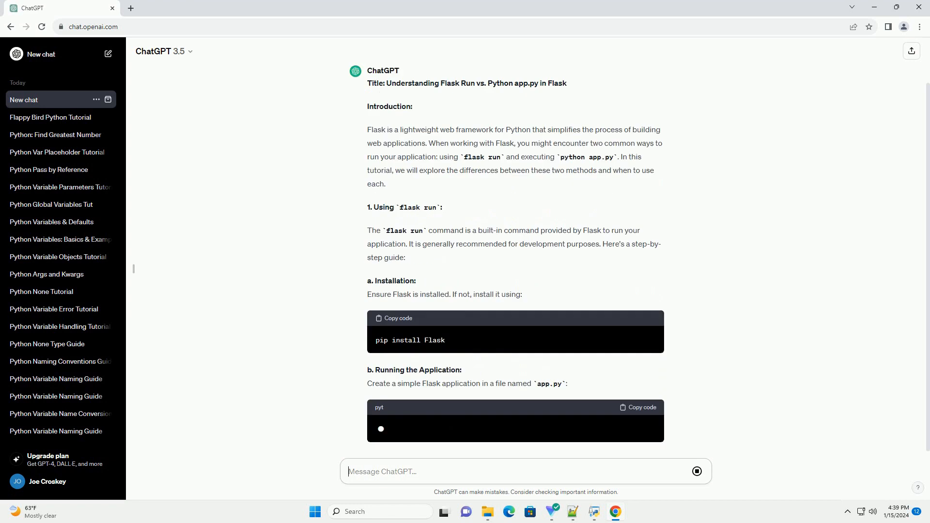
Follow the generating answer through both run methods, environment variables, debug mode and production use
{"action": "scroll", "scroll_direction": "down", "scroll_amount": 3}
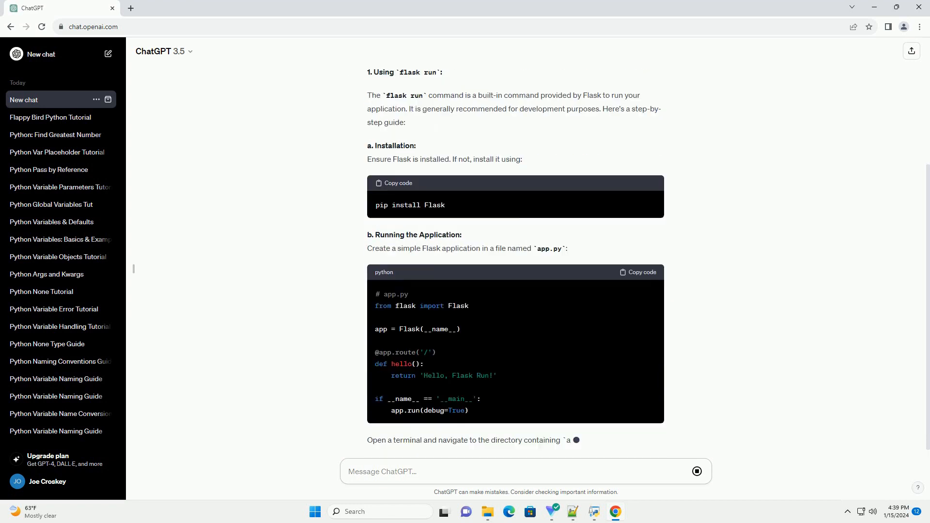
{"action": "scroll", "scroll_direction": "down", "scroll_amount": 3}
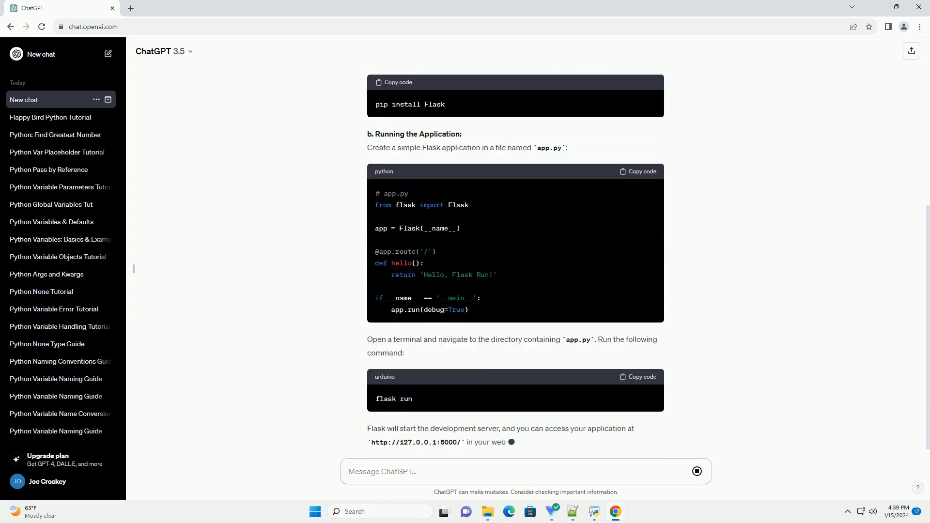
{"action": "scroll", "scroll_direction": "down", "scroll_amount": 3}
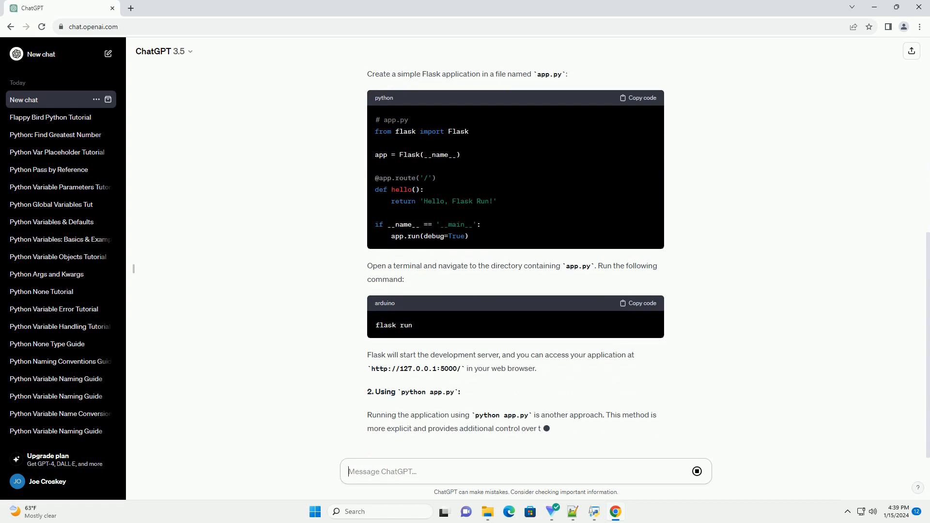
{"action": "scroll", "scroll_direction": "down", "scroll_amount": 3}
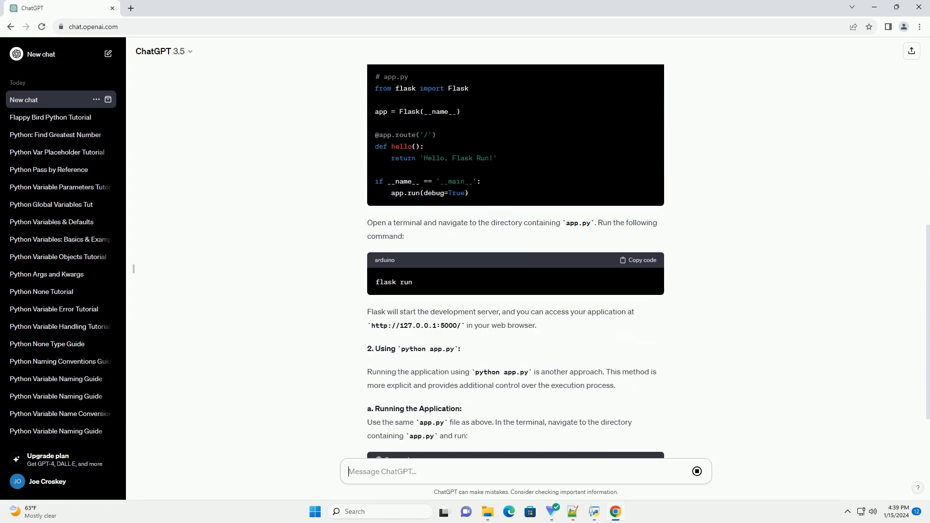
{"action": "scroll", "scroll_direction": "down", "scroll_amount": 3}
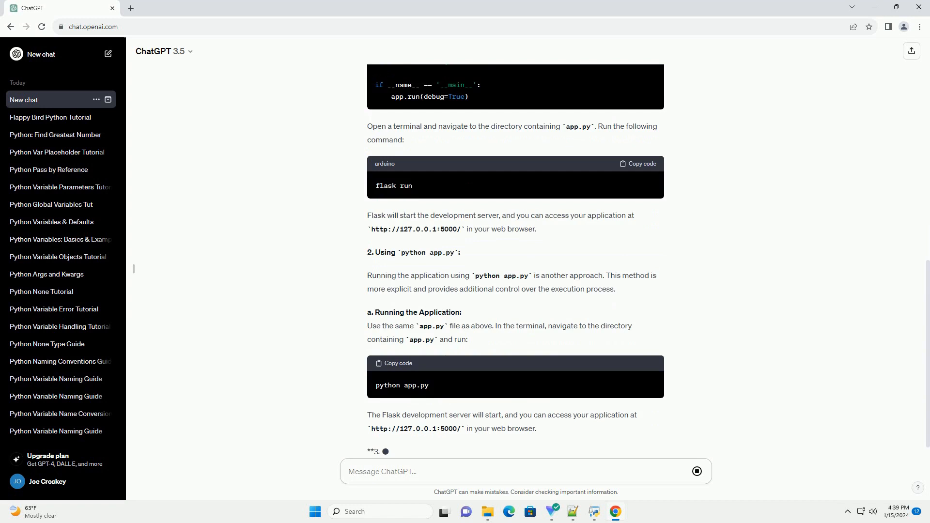
{"action": "scroll", "scroll_direction": "down", "scroll_amount": 3}
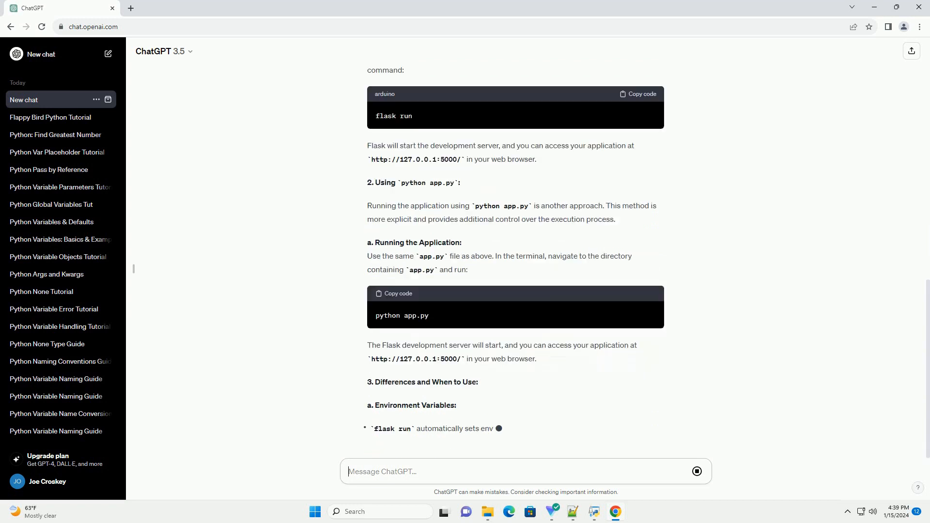
{"action": "scroll", "scroll_direction": "down", "scroll_amount": 3}
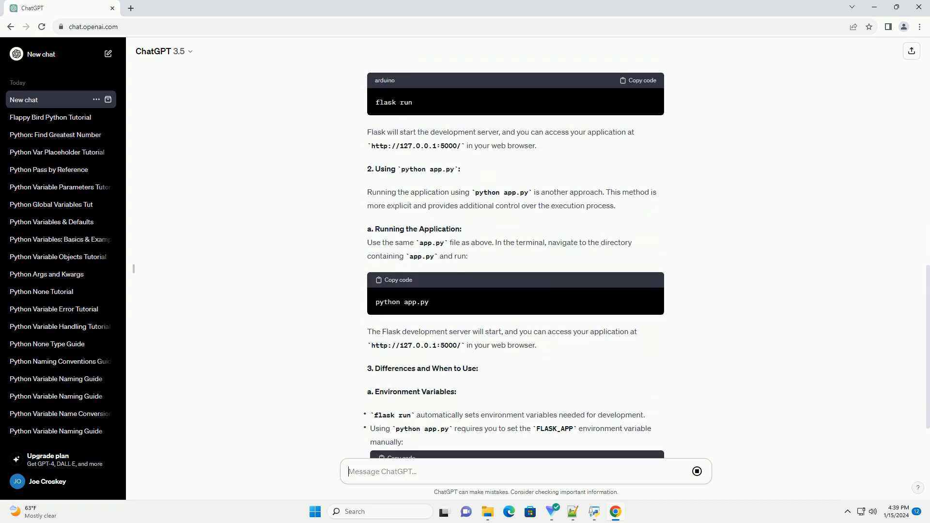
{"action": "scroll", "scroll_direction": "down", "scroll_amount": 3}
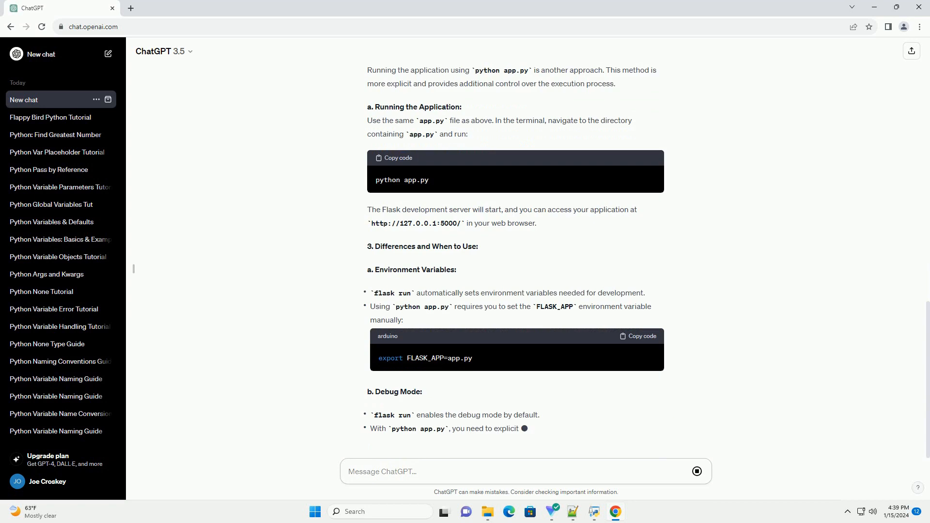
{"action": "scroll", "scroll_direction": "down", "scroll_amount": 3}
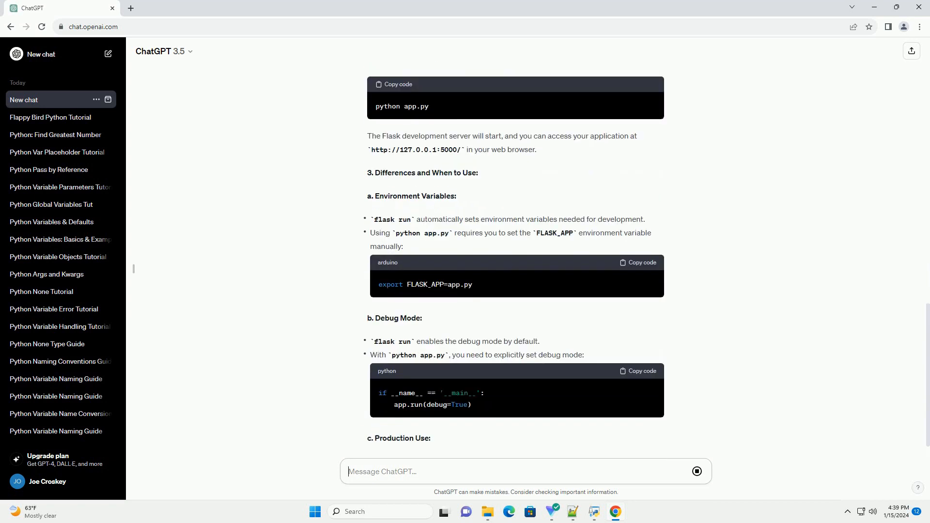
{"action": "scroll", "scroll_direction": "down", "scroll_amount": 3}
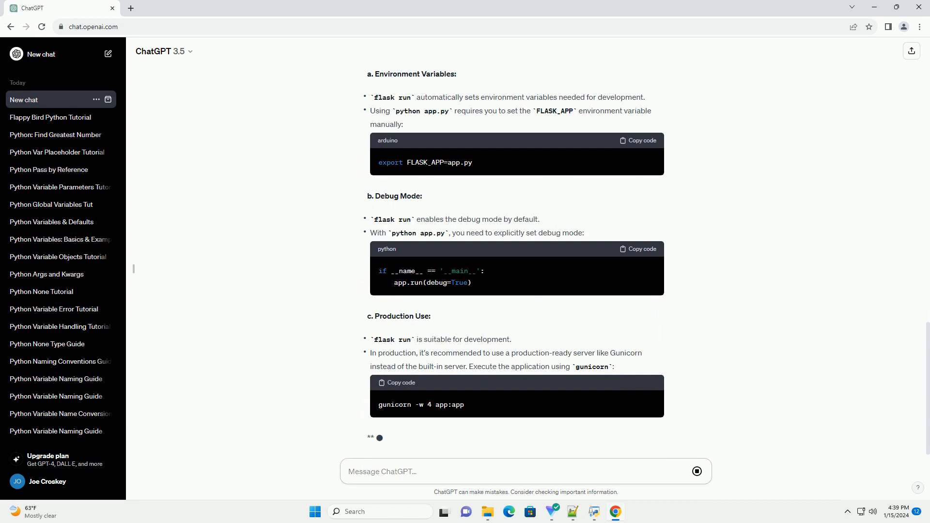
{"action": "scroll", "scroll_direction": "down", "scroll_amount": 3}
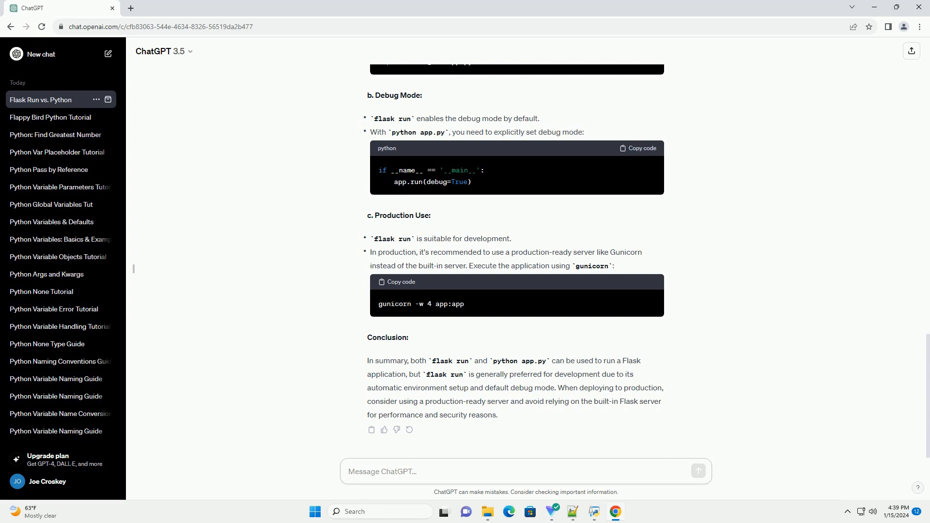
Stay in the message box while the Conclusion finishes and the chat becomes 'Flask Run vs. Python'
{"action": "left_click", "coordinate": [525, 472]}
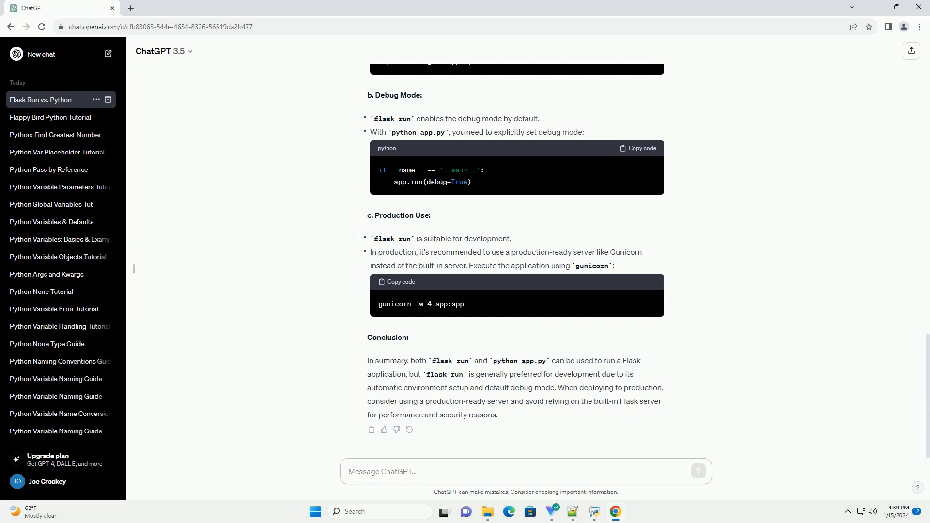
{"action": "left_click", "coordinate": [525, 472]}
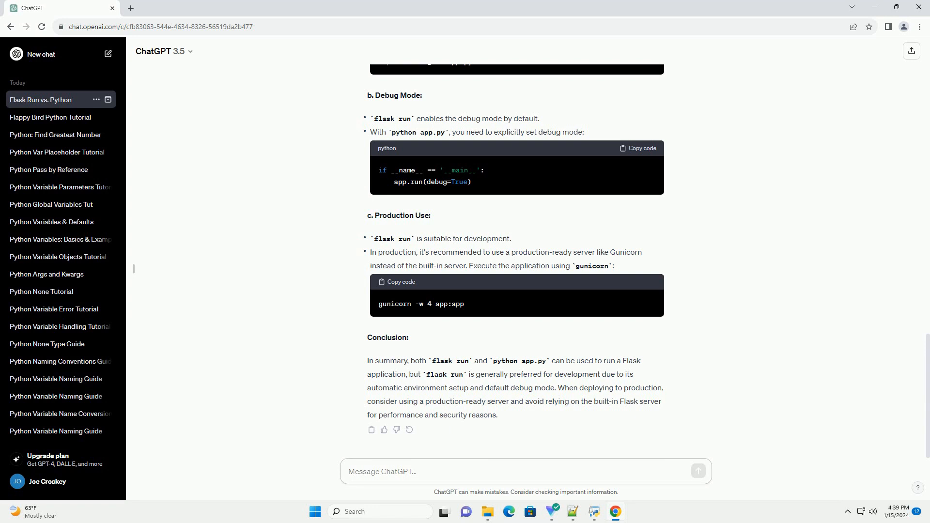
{"action": "left_click", "coordinate": [524, 472]}
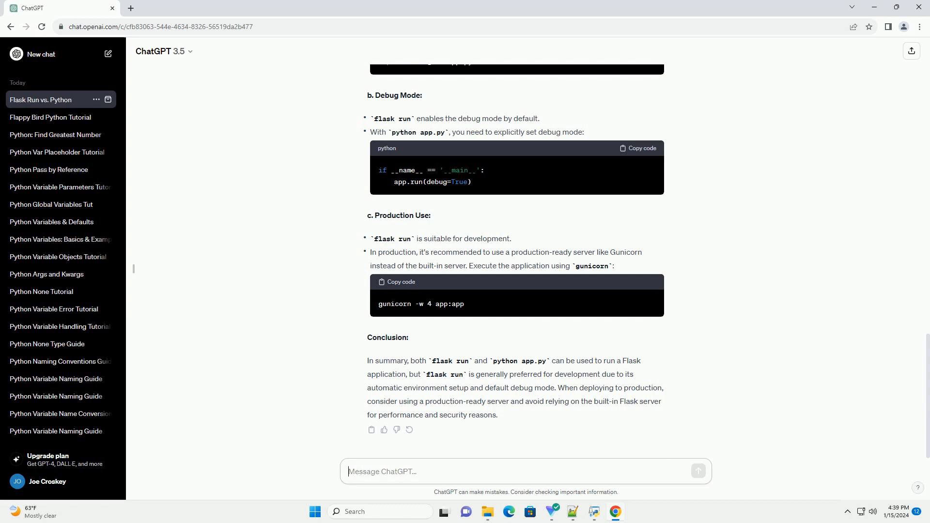